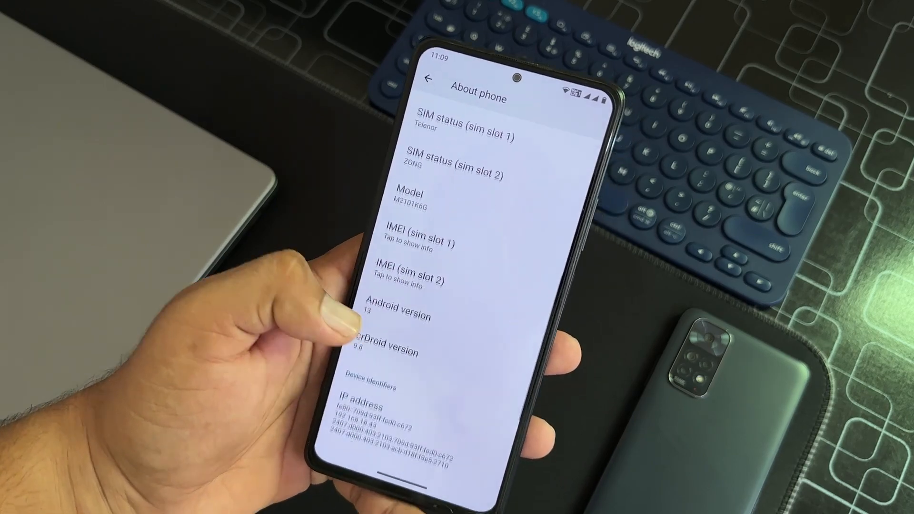
- Back out of About phone to the home screen and reveal the app drawer with Browser, Gmail, Play Store and Settings
click(401, 316)
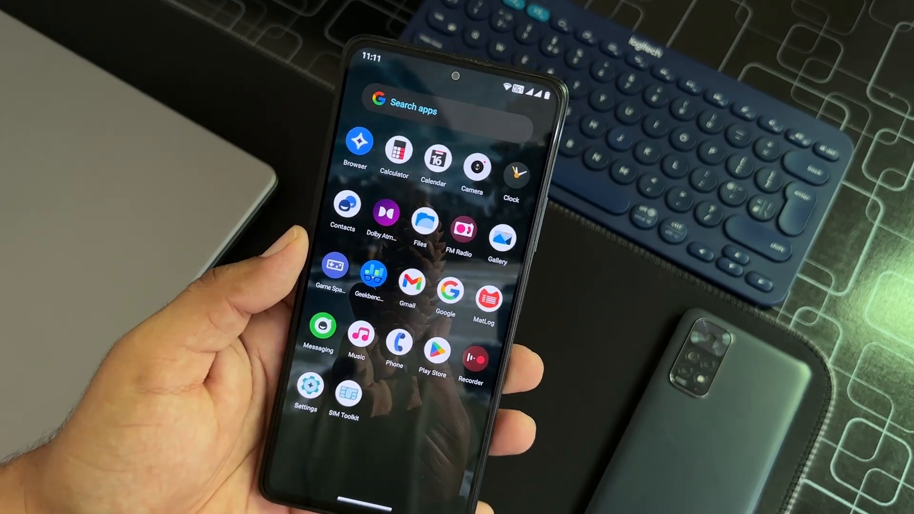
- Bring up the launcher's Home settings page with Icons, Home screen, App drawer, Recents and Miscellaneous entries
click(384, 219)
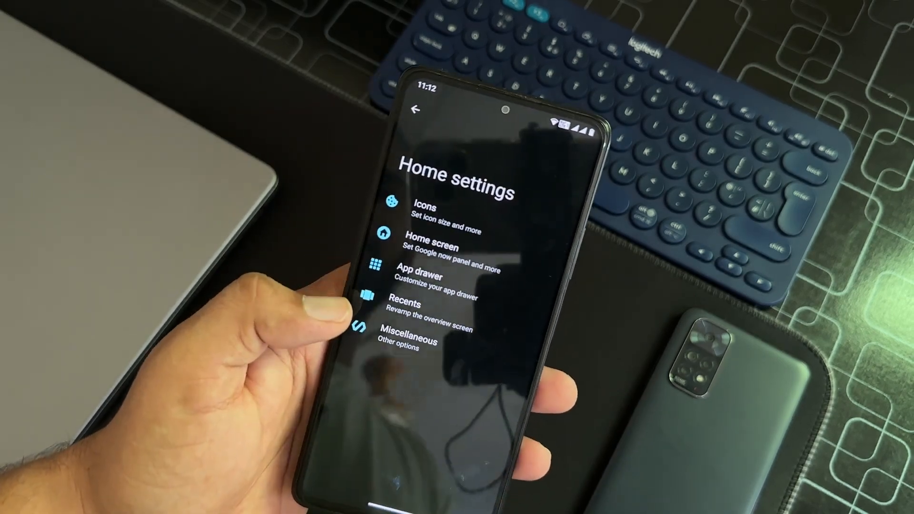
- Reach the Battery Manager page where Use Battery Manager is switched on
click(408, 335)
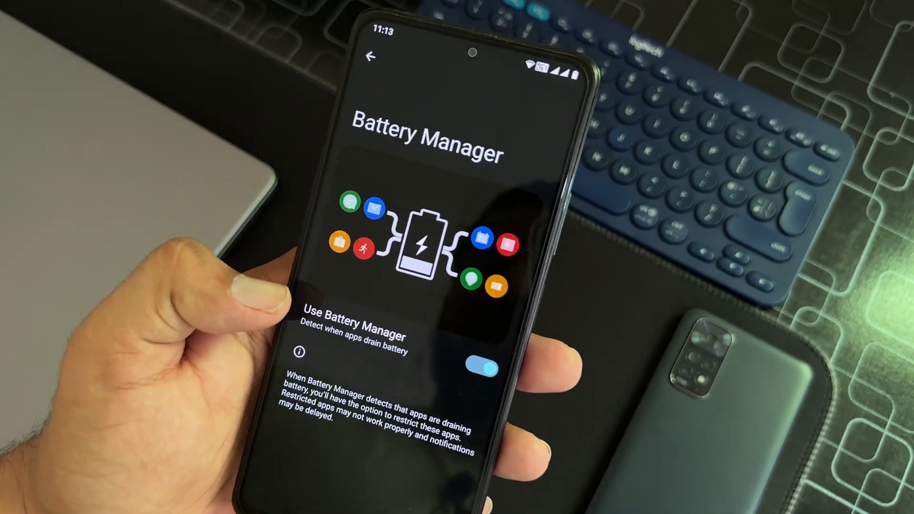
- Show the Display settings with adaptive brightness on, dark theme and 30-second timeout
click(370, 58)
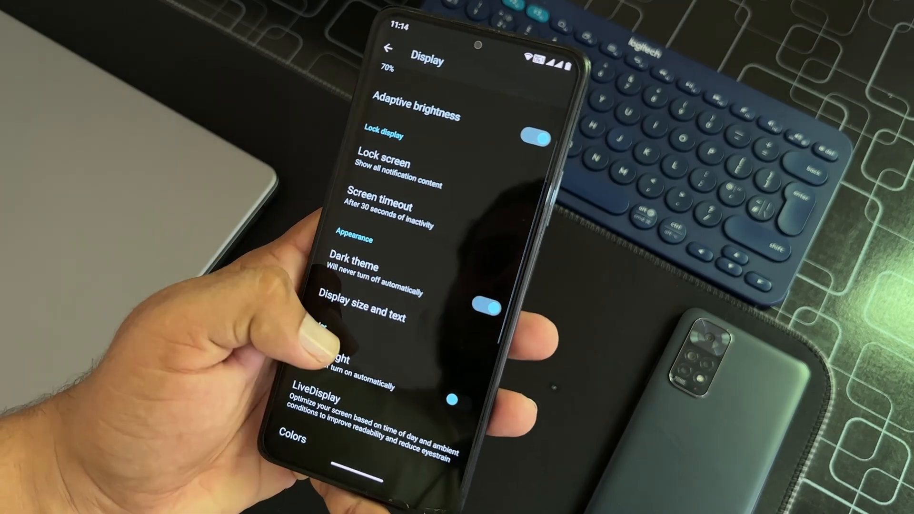
click(364, 302)
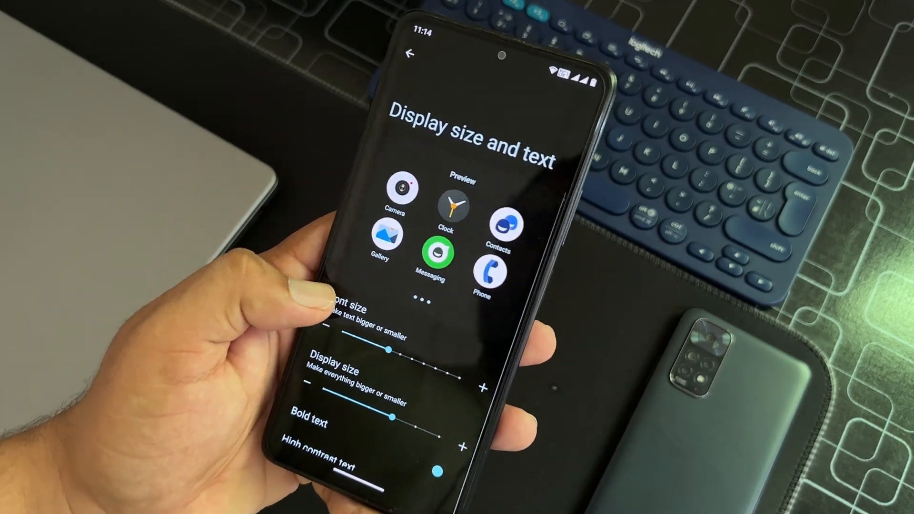
scroll(down, 3)
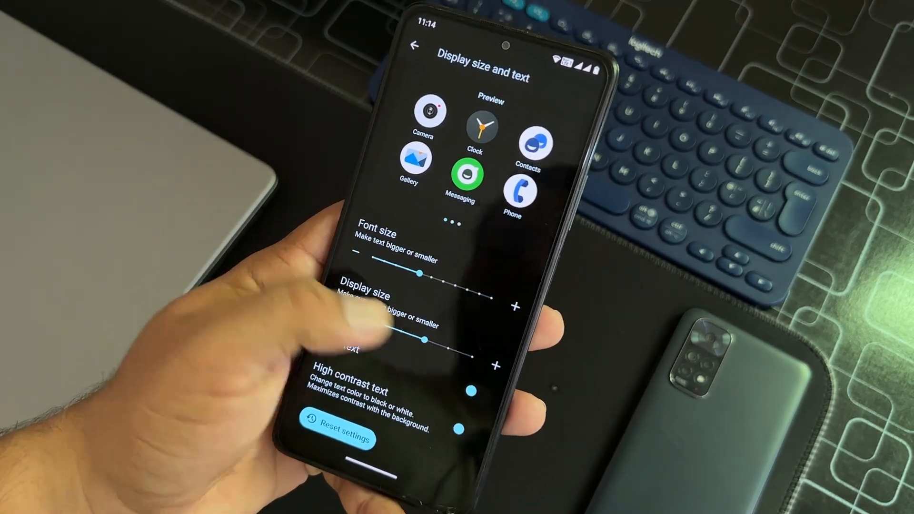
click(413, 46)
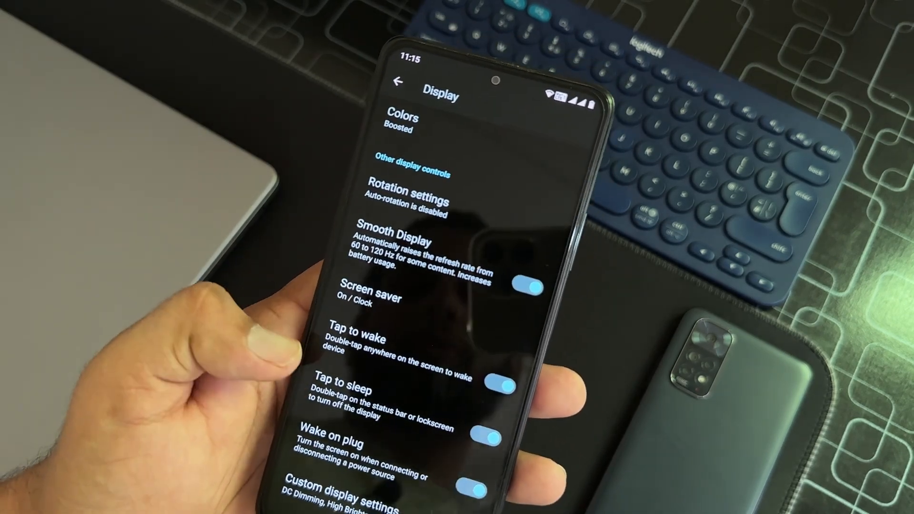
- Return from Display to the main Settings list of Notifications, Battery, Storage and Security entries
click(408, 487)
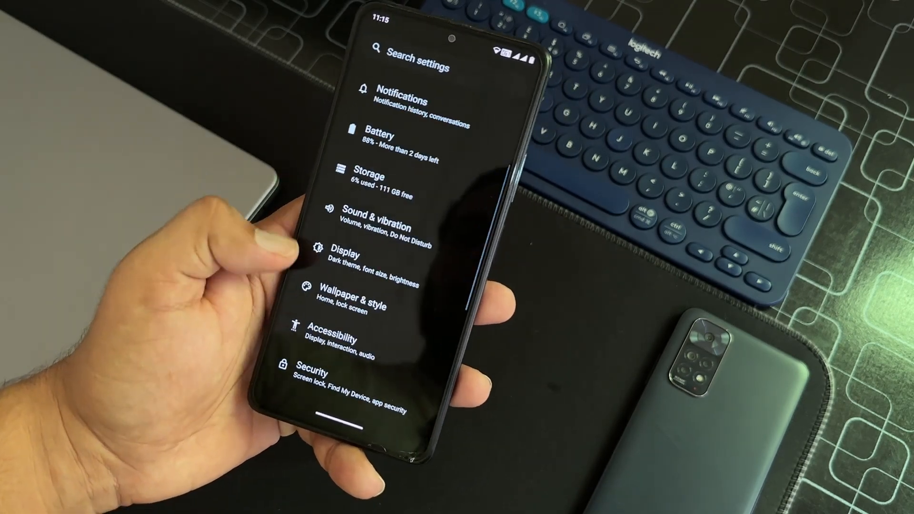
click(355, 303)
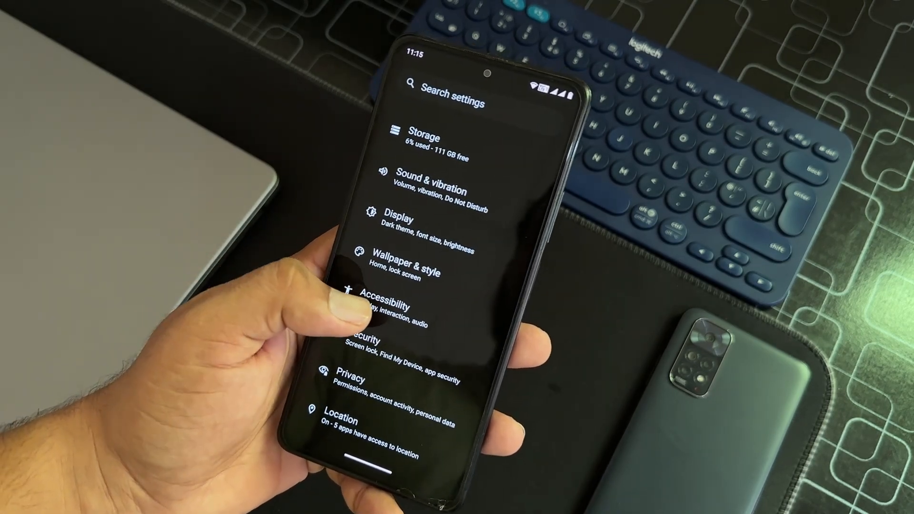
click(366, 350)
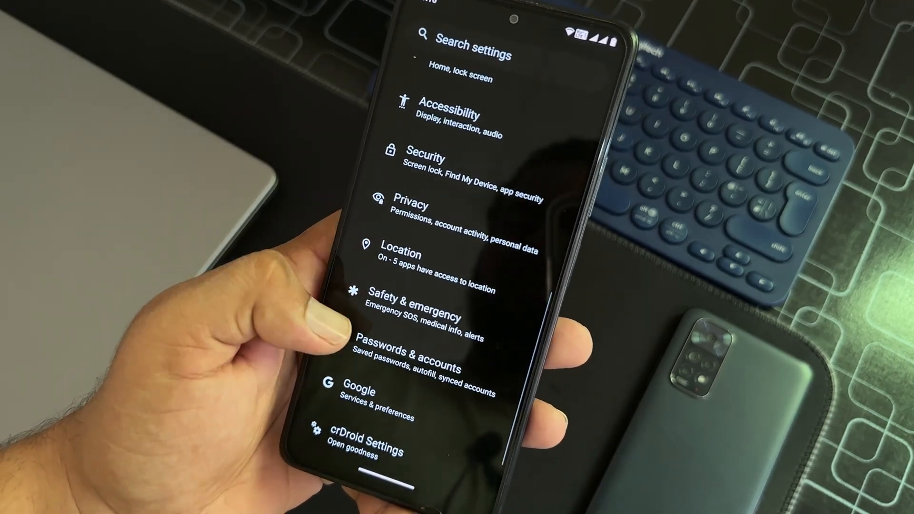
- Enter crDroid Settings, browse the Status Bar options and land on the Buttons tab
click(366, 442)
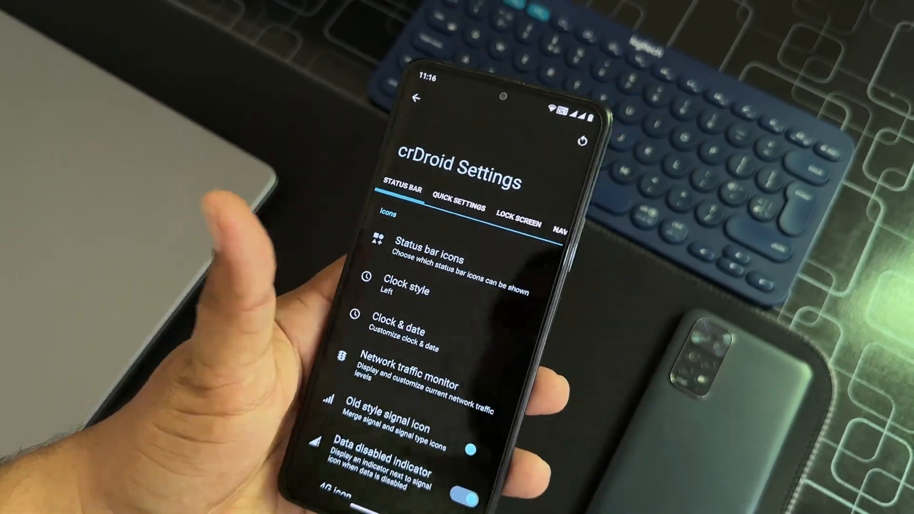
scroll(down, 3)
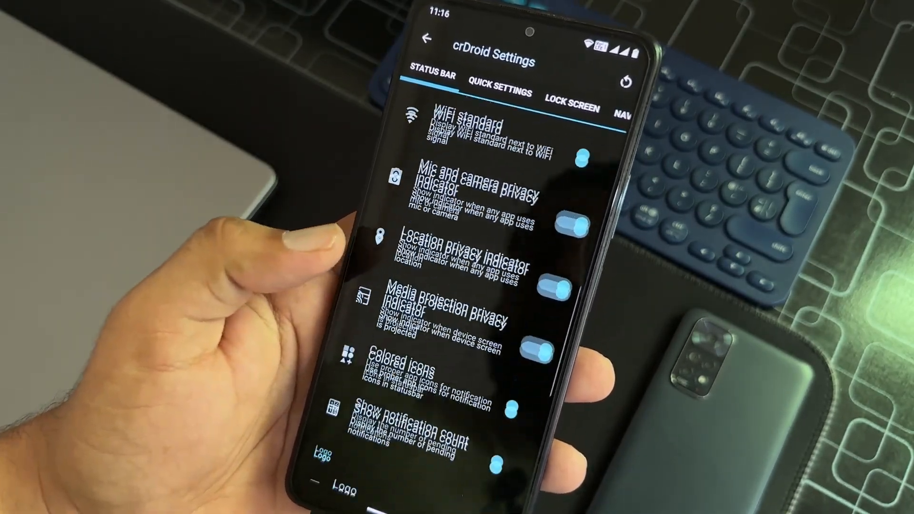
scroll(down, 3)
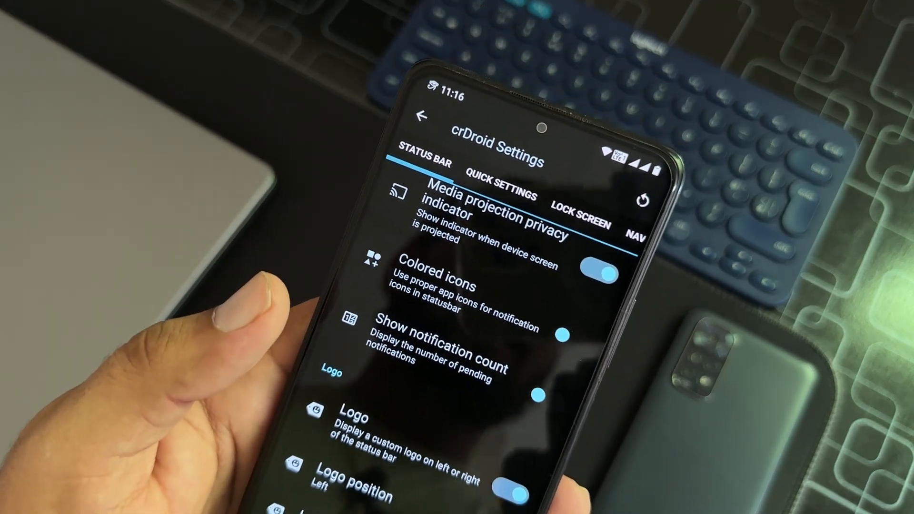
scroll(up, 3)
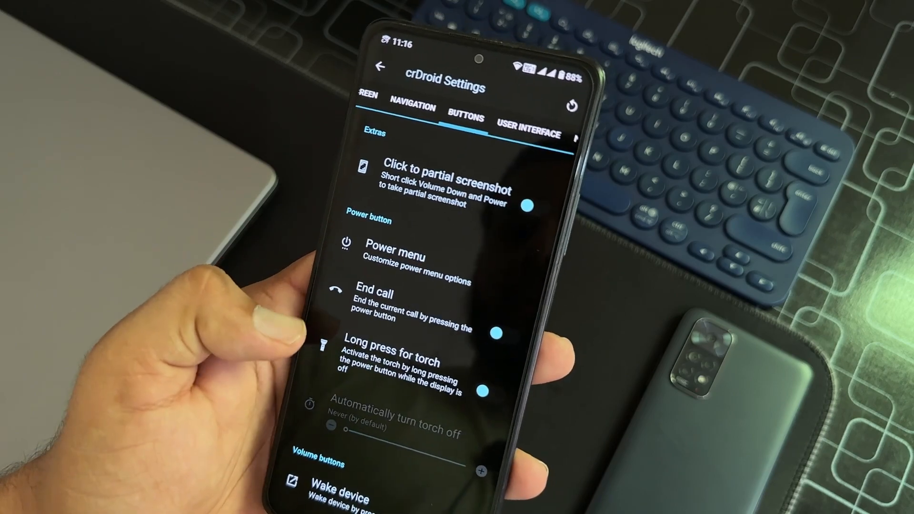
- Browse the User Interface styling options, then move to the Miscellaneous tab with Game space and spoofing features
click(526, 117)
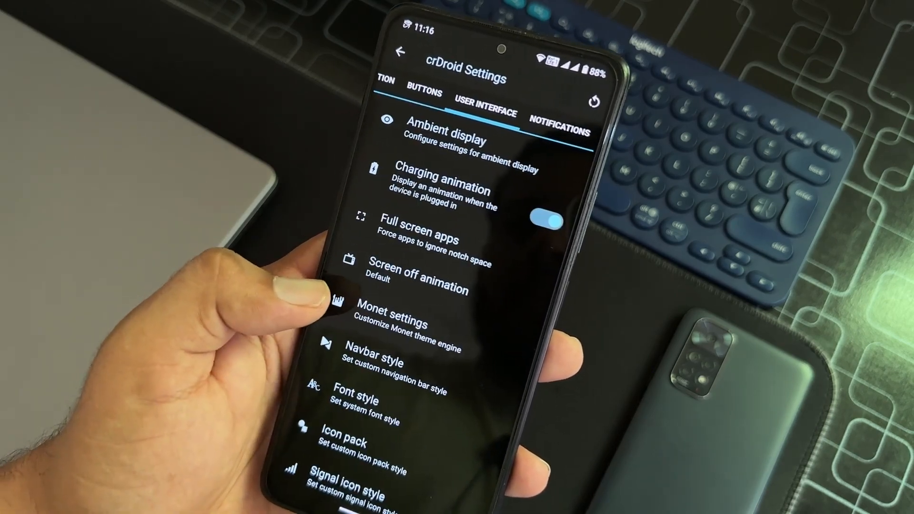
click(444, 135)
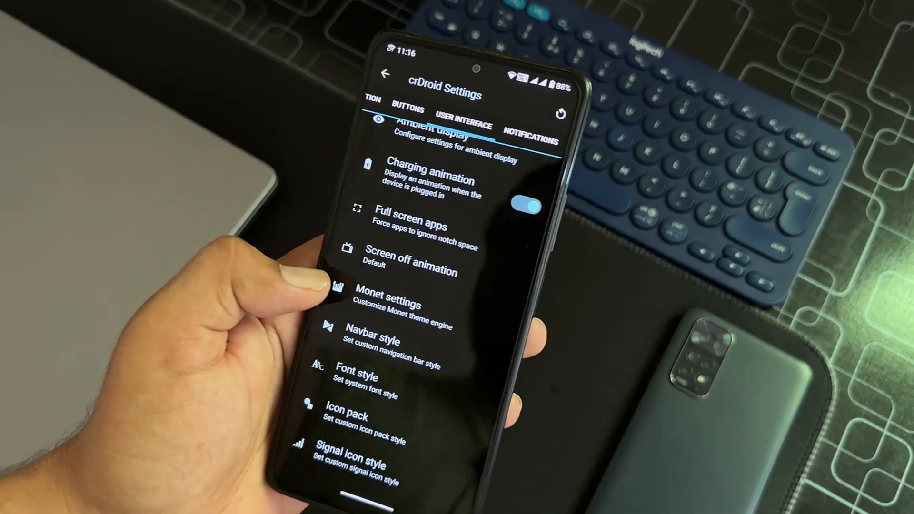
click(401, 304)
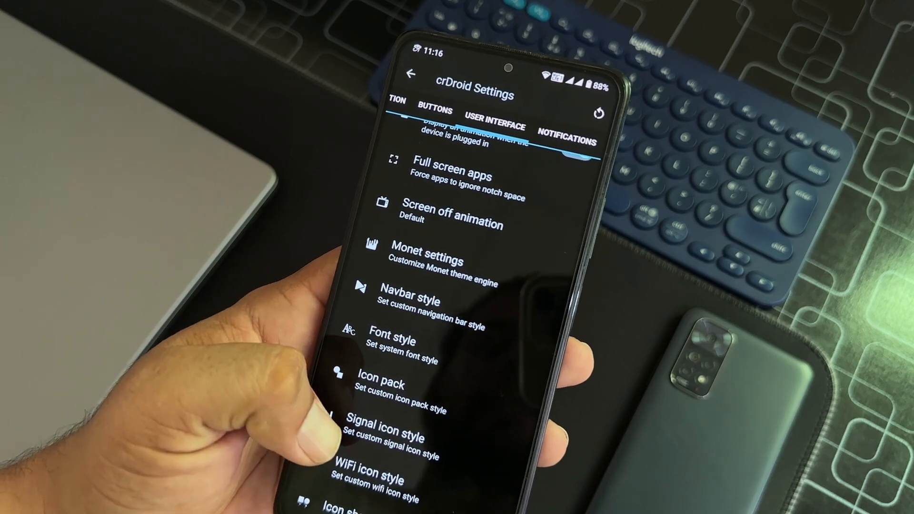
scroll(up, 3)
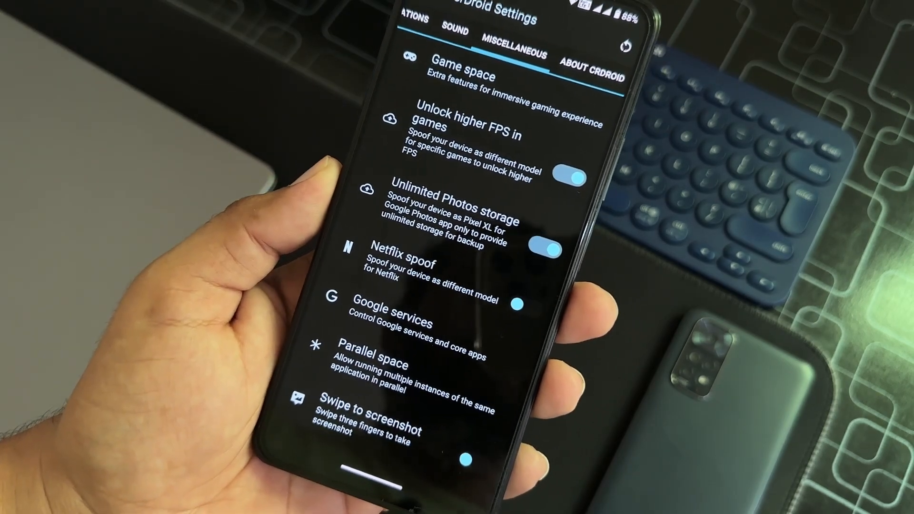
- Leave the Miscellaneous extras and reach System > Gestures listing quick camera, navigation and one-handed mode
click(412, 314)
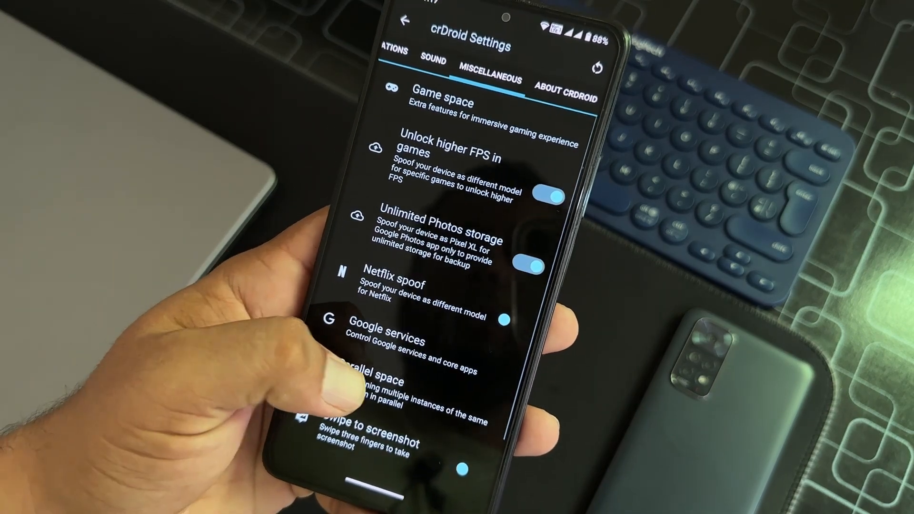
scroll(down, 3)
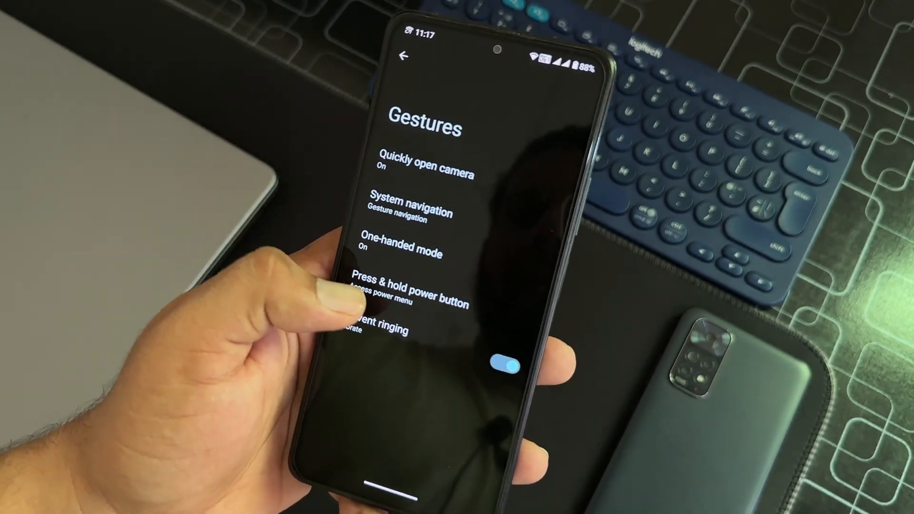
- Go to About phone and show Android version: crDroid 9.8 on Android 13, August 5, 2023 security update
click(413, 291)
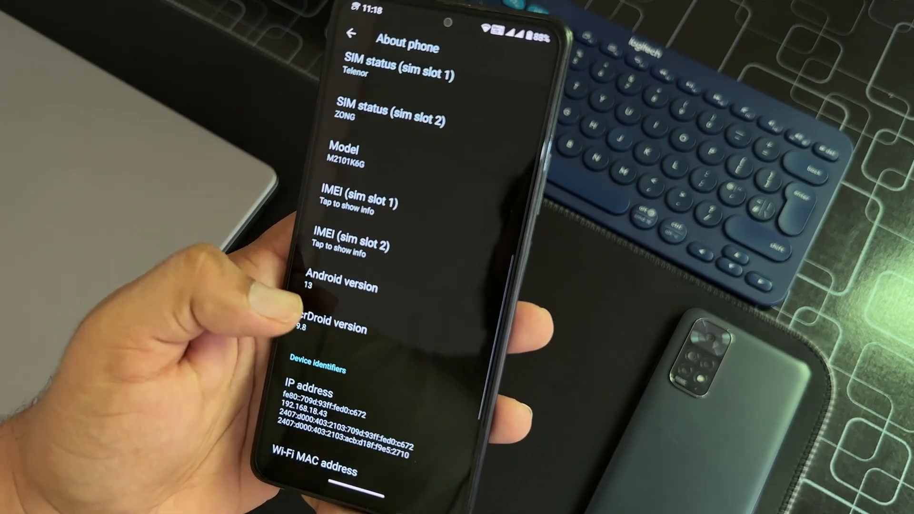
click(347, 286)
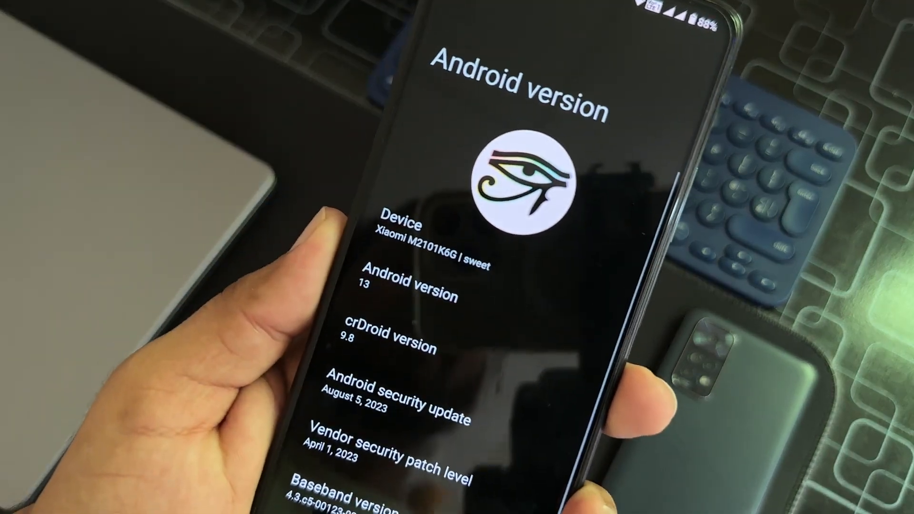